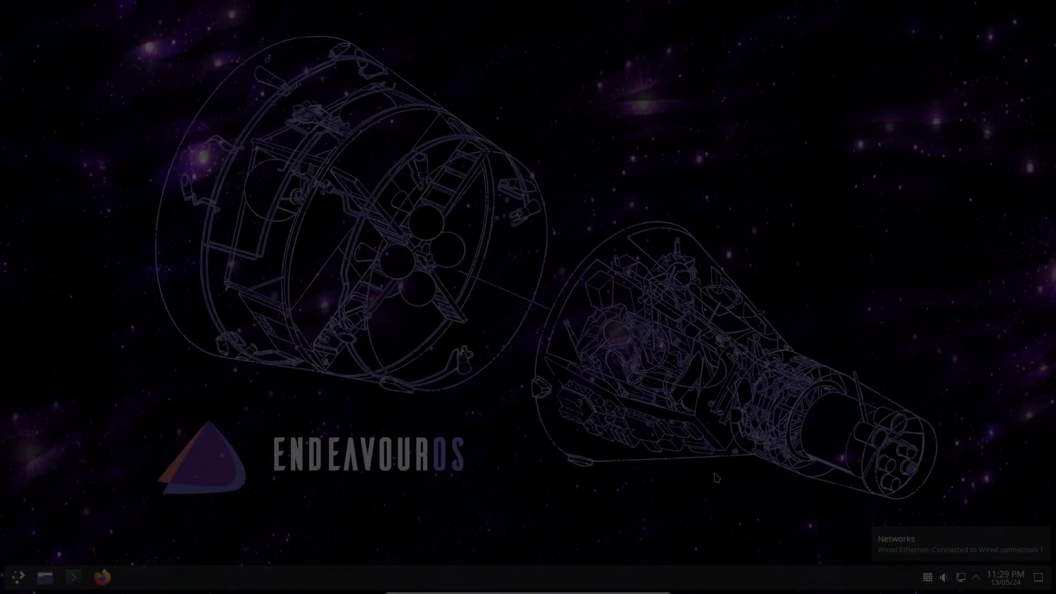
Step: Move through the EndeavourOS, elementary and Q4OS desktops to NixOS with System Monitor open
click(16, 576)
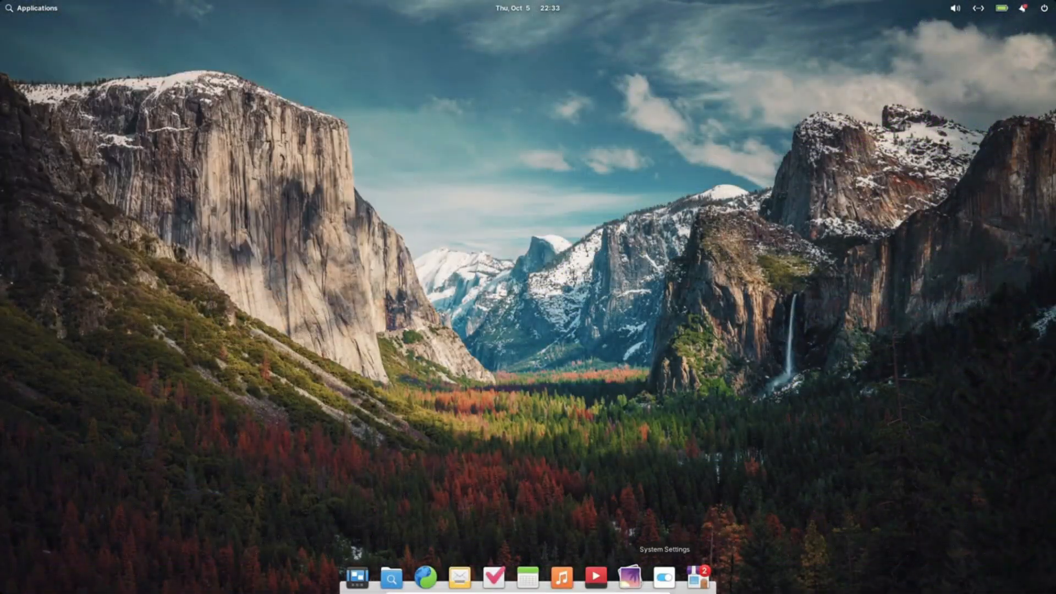
click(695, 577)
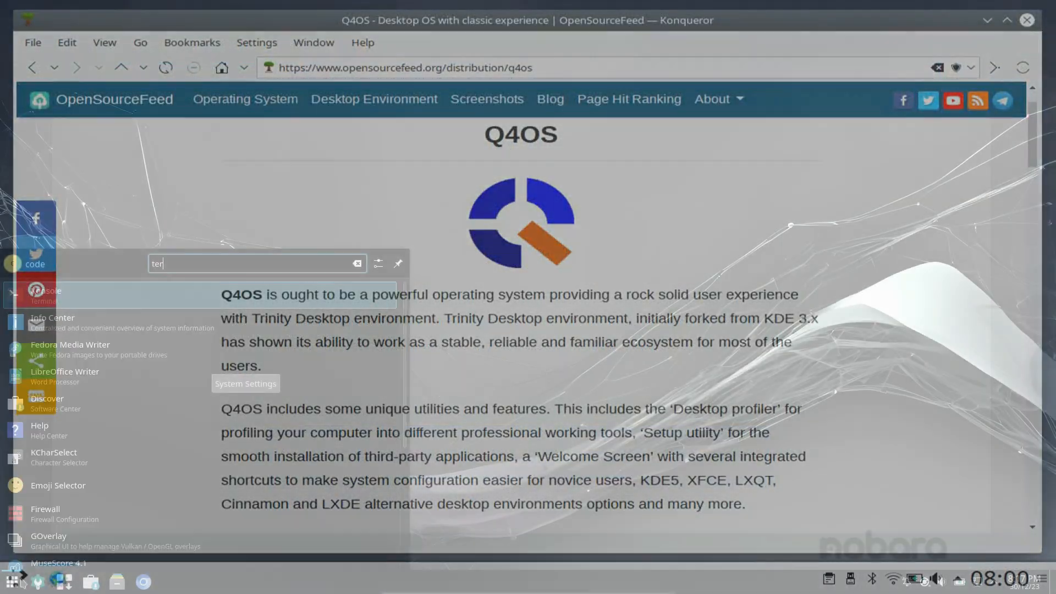
click(47, 294)
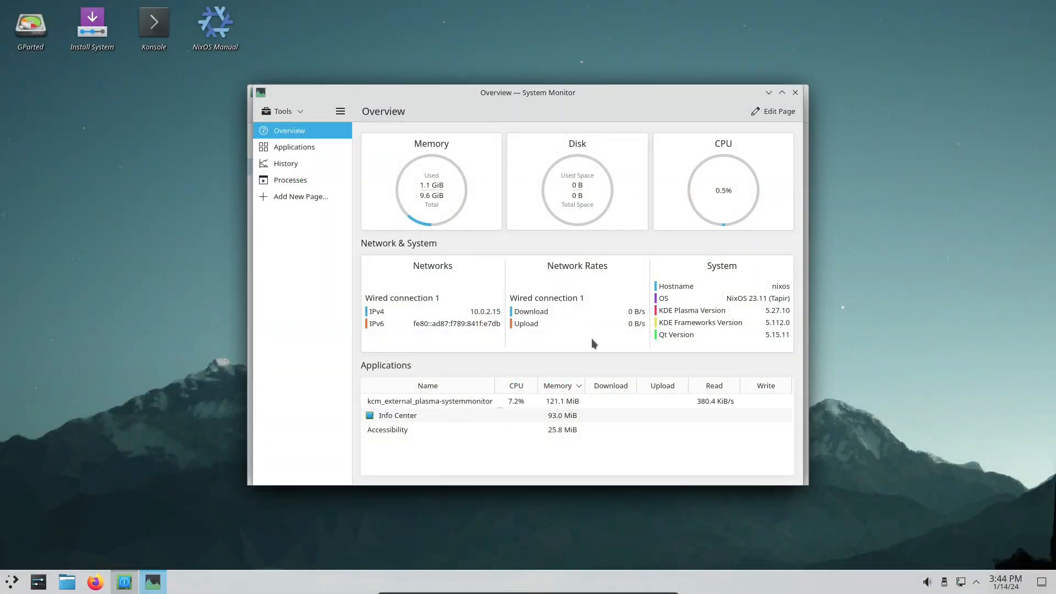
mouse_move(216, 107)
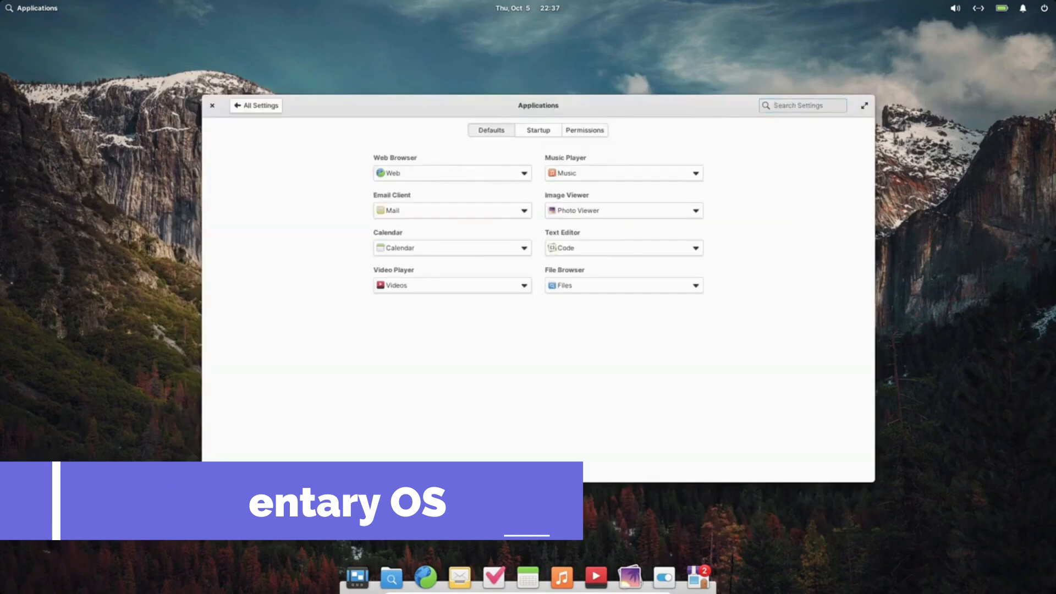
Step: Add Tasks as an enabled startup app in Applications > Startup
click(537, 129)
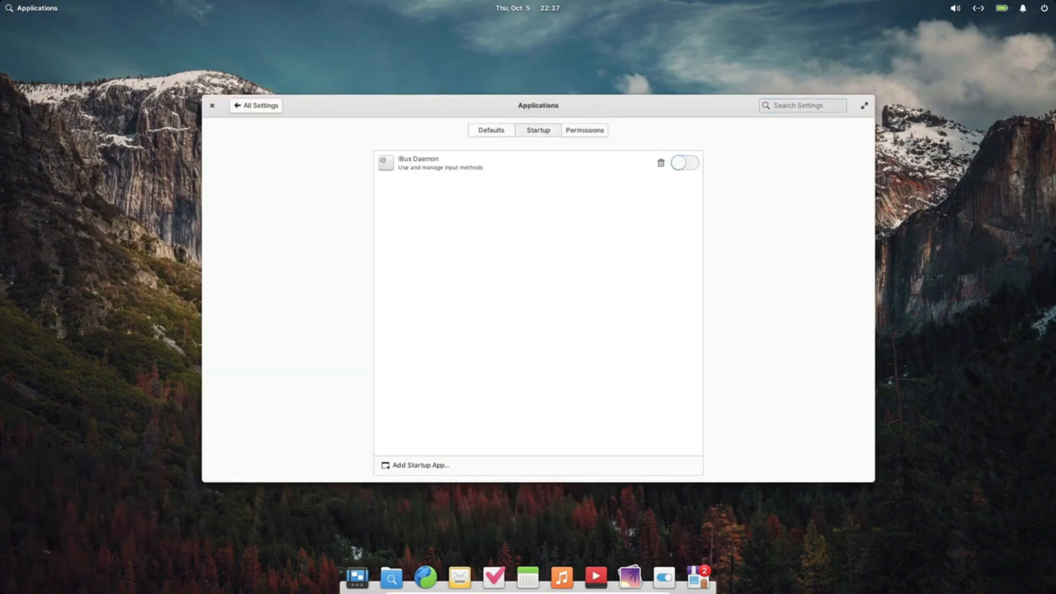
click(415, 464)
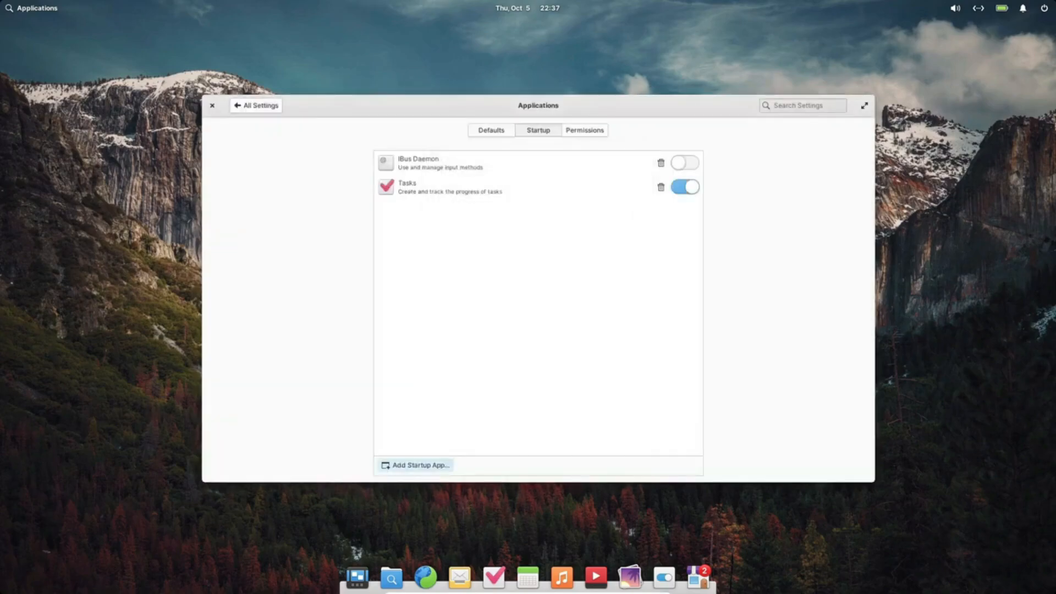
click(414, 464)
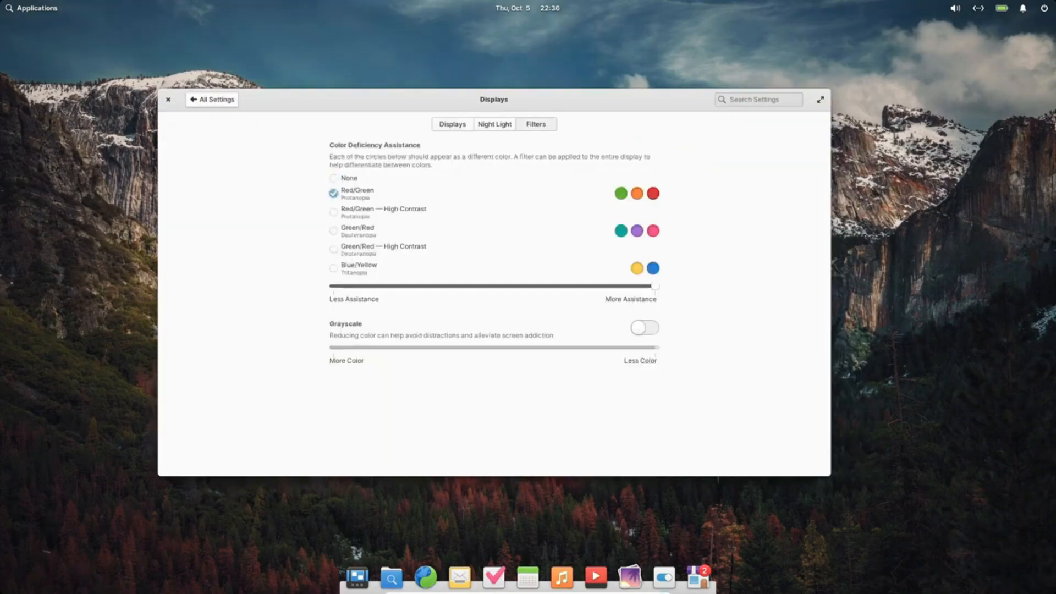
Step: Try the Green/Red filters and Grayscale, reset filter to None with grayscale off, and close settings
click(333, 212)
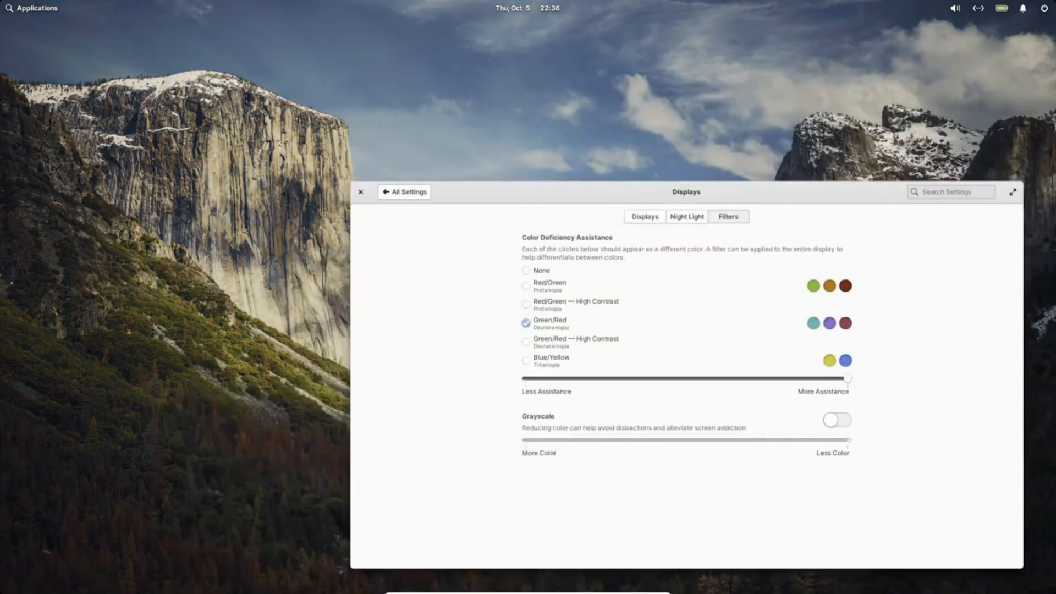
click(525, 342)
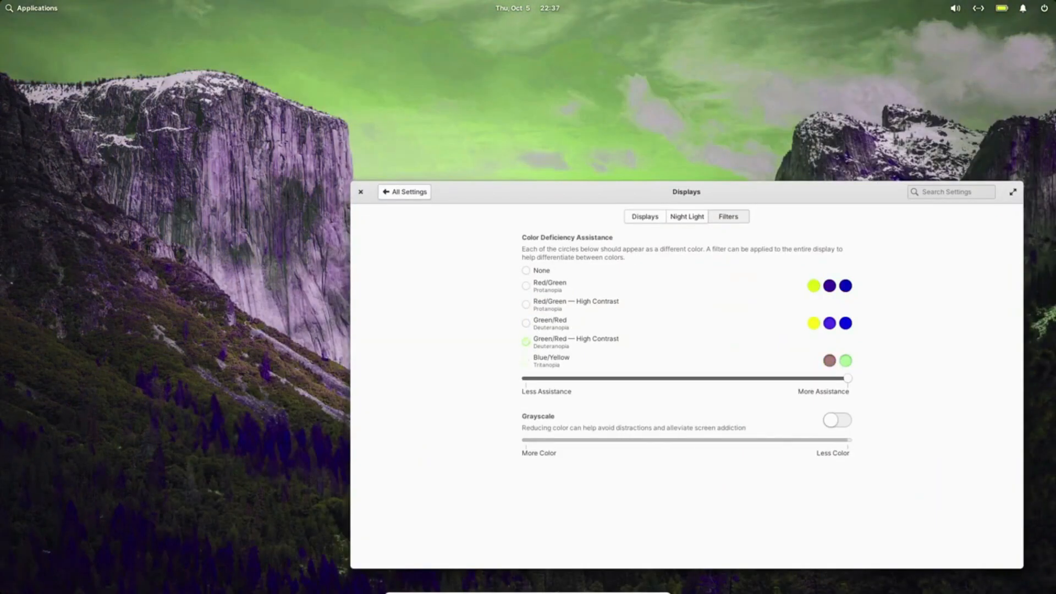
click(526, 286)
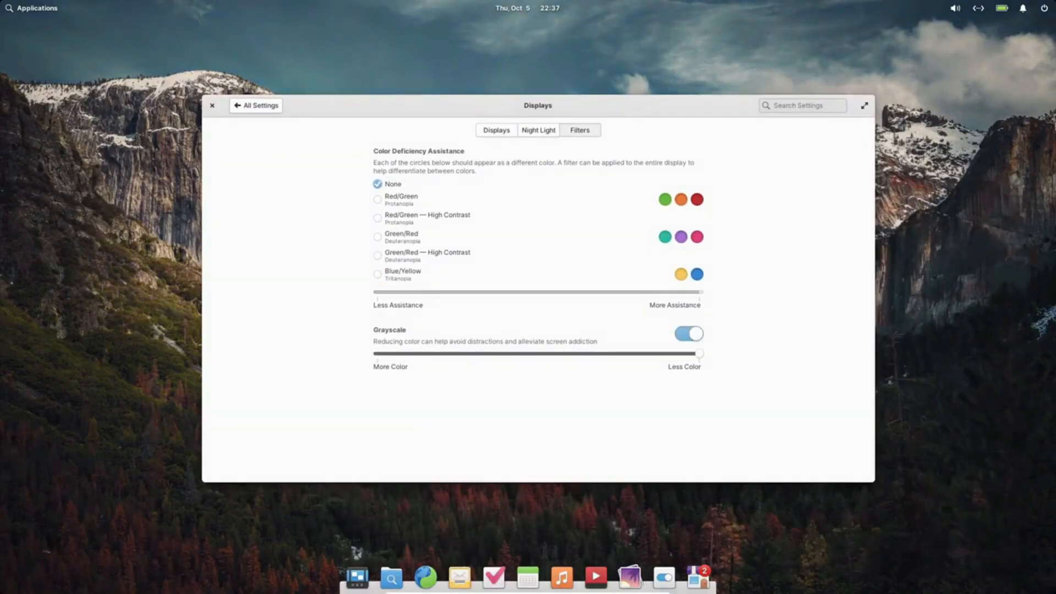
click(688, 335)
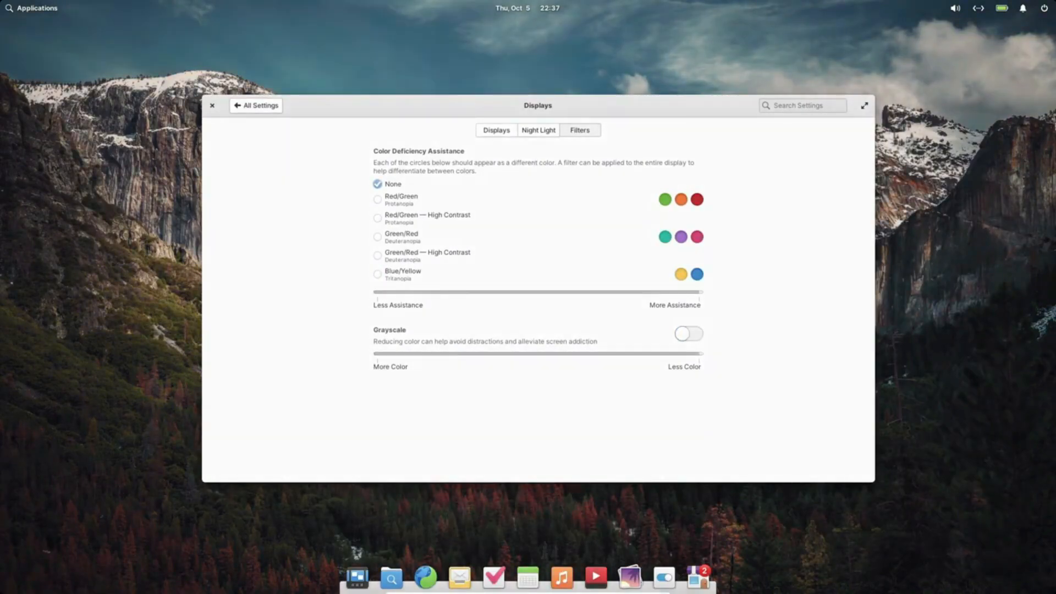
click(496, 130)
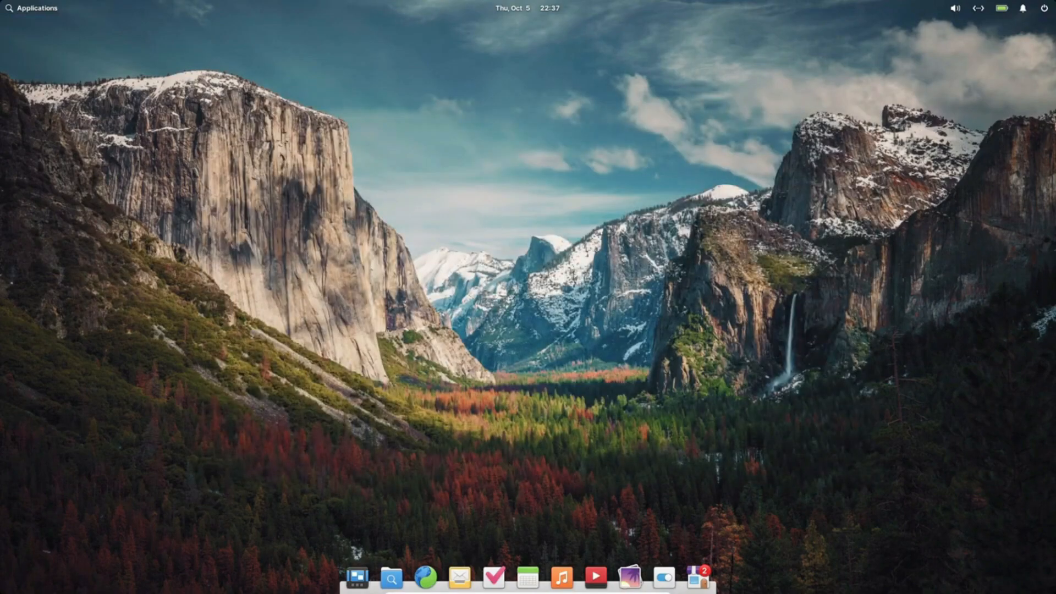
Step: Check and close the firewall applet, then bring up the application launcher's settings
click(357, 577)
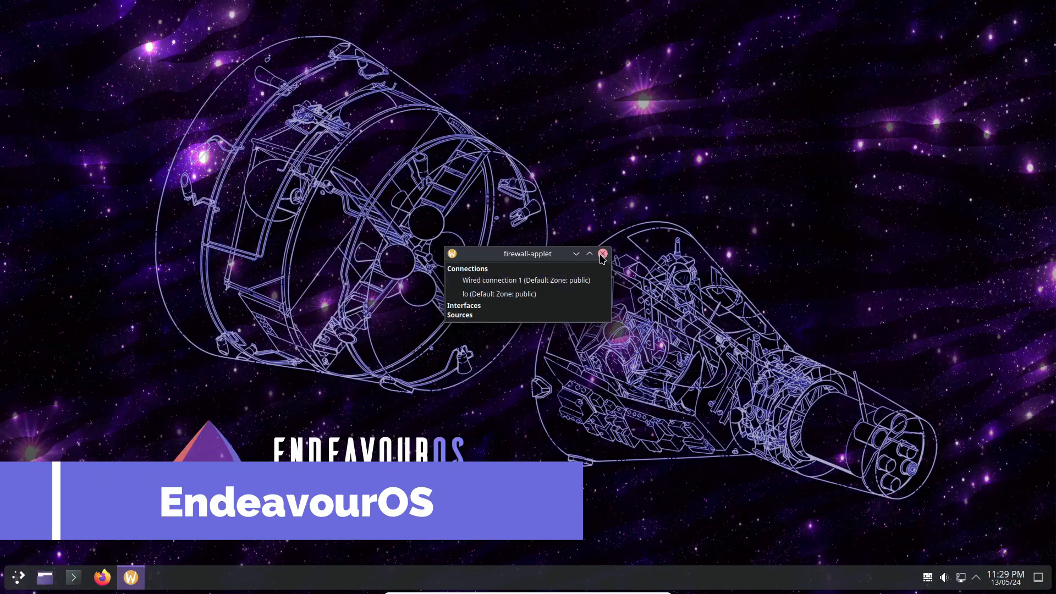
click(602, 254)
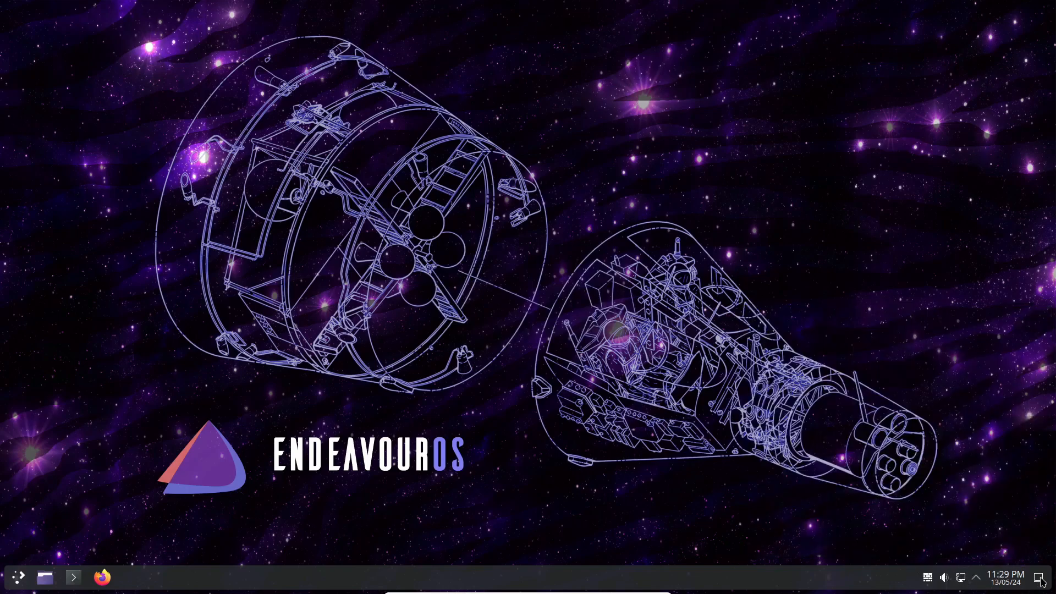
click(16, 576)
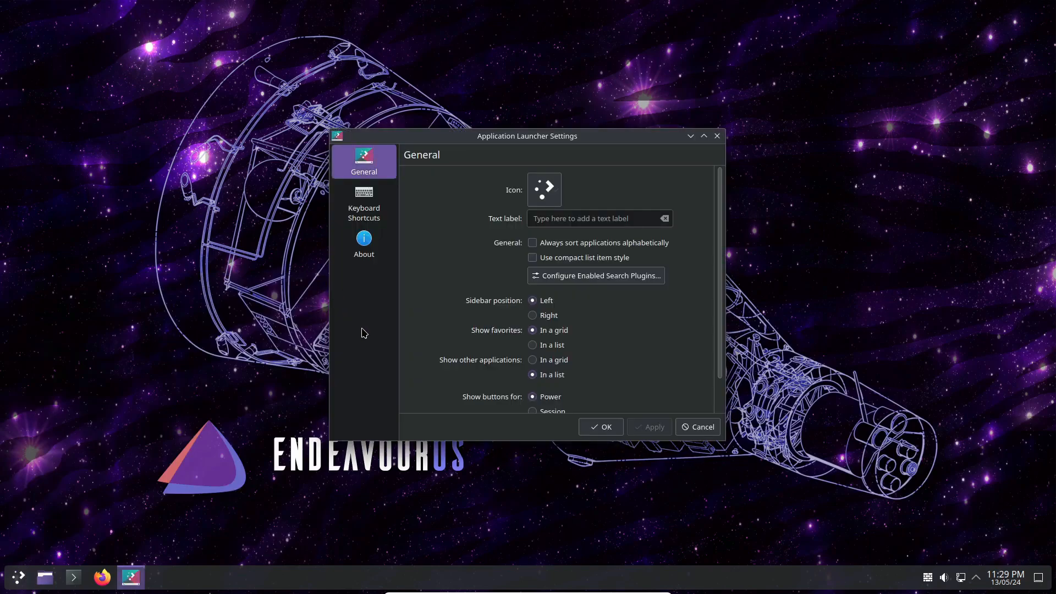
click(697, 426)
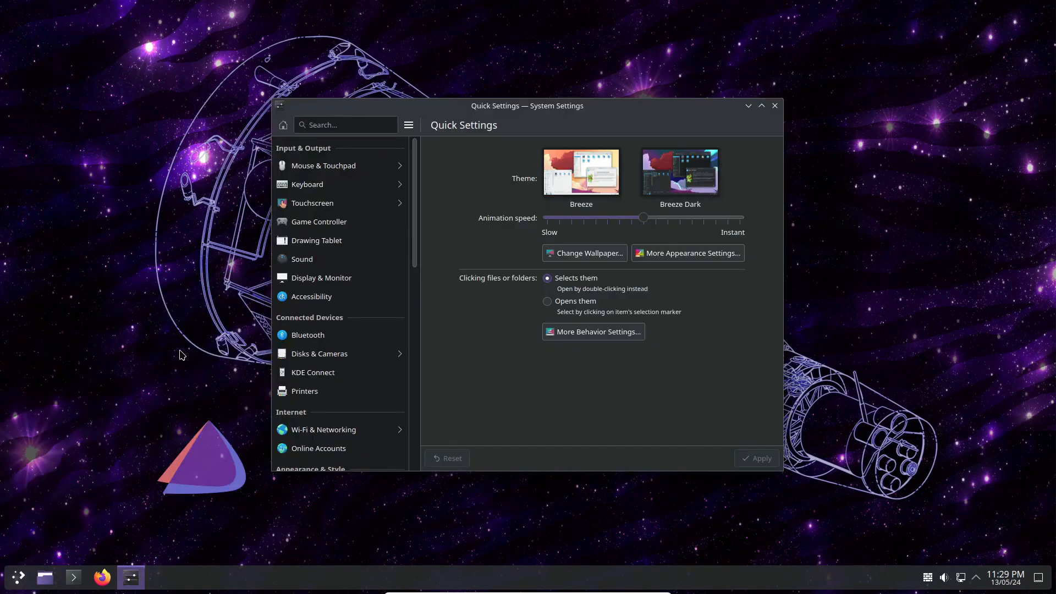
Step: Show About this System: EndeavourOS, Plasma 6.0.4, kernel 6.6.30-2-lts, with the kernel version selected
click(345, 125)
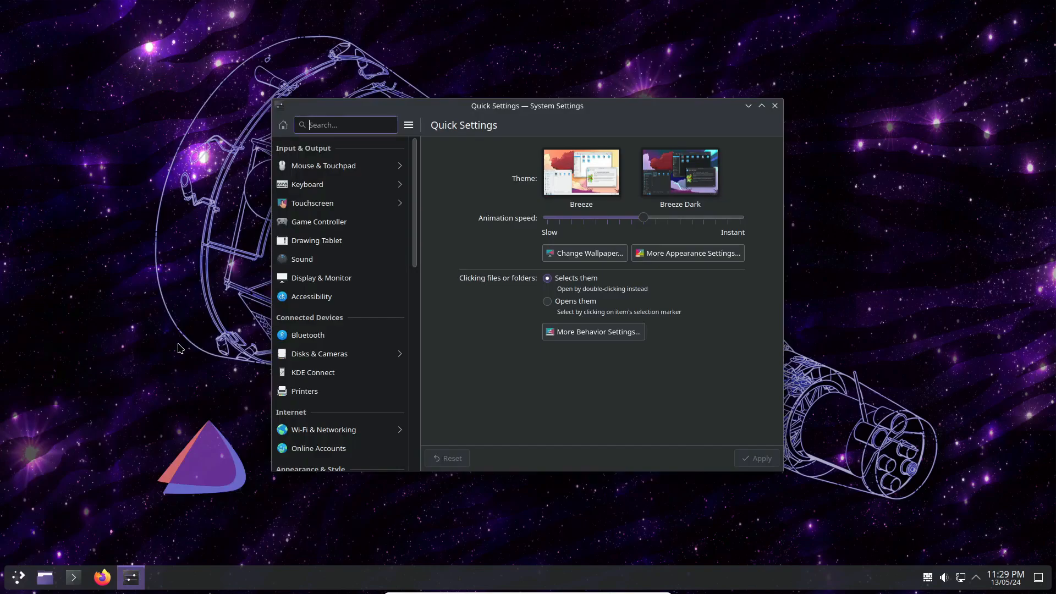
mouse_move(200, 300)
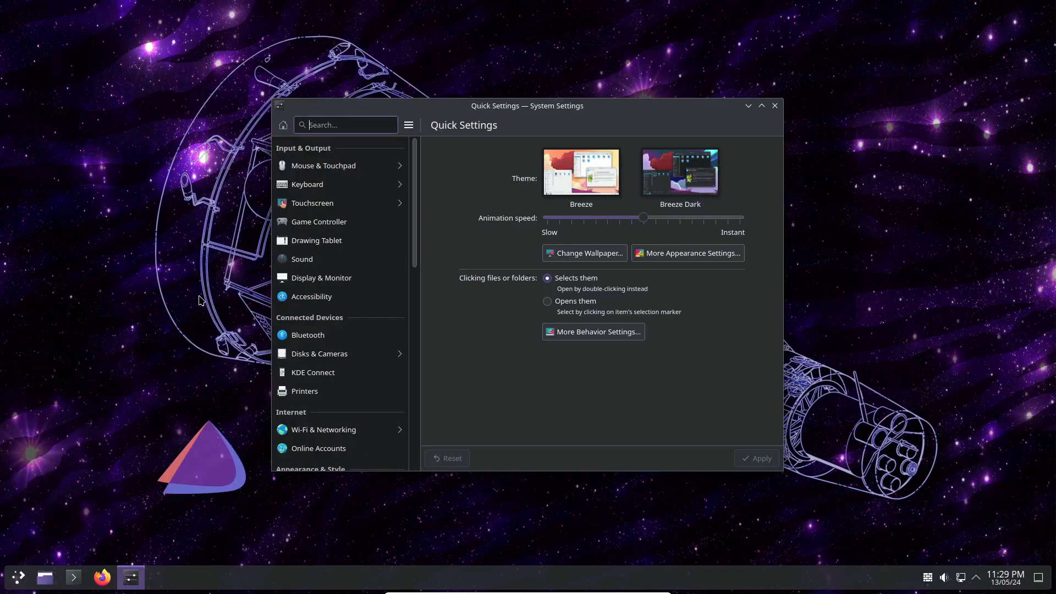
scroll(down, 3)
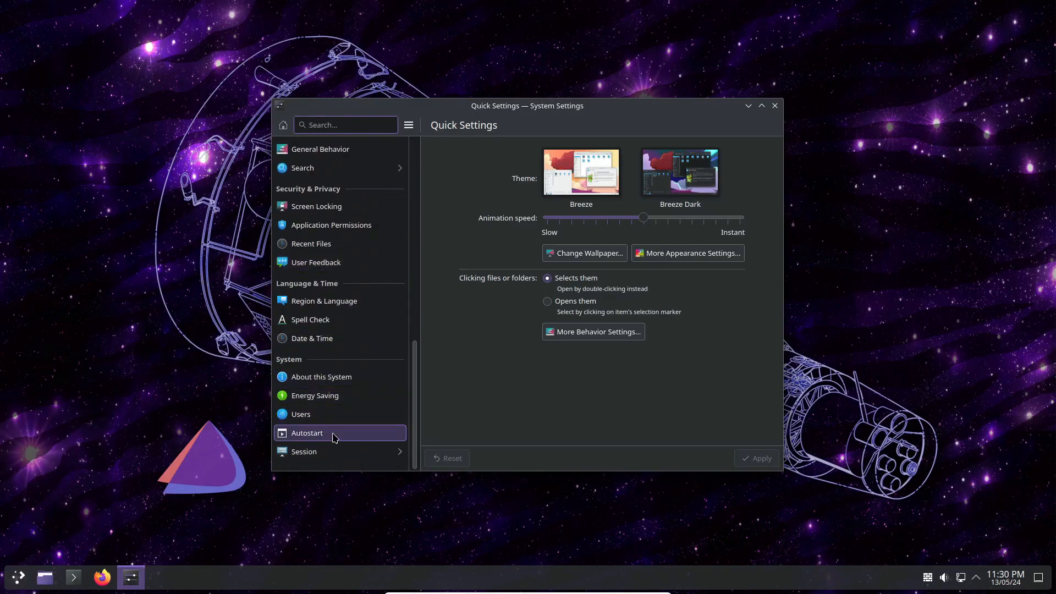
click(322, 376)
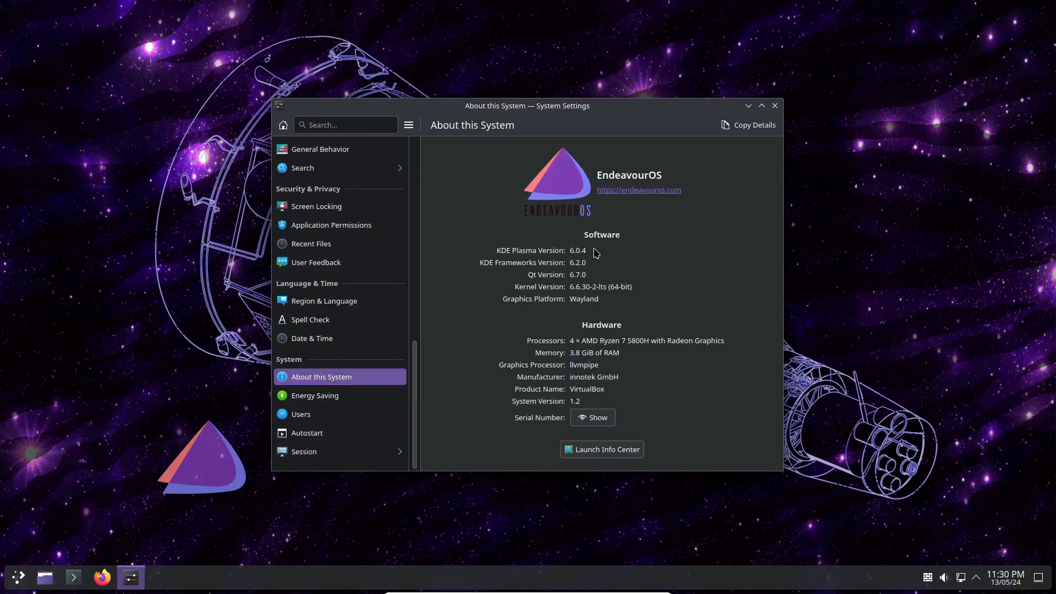
drag(571, 286, 599, 286)
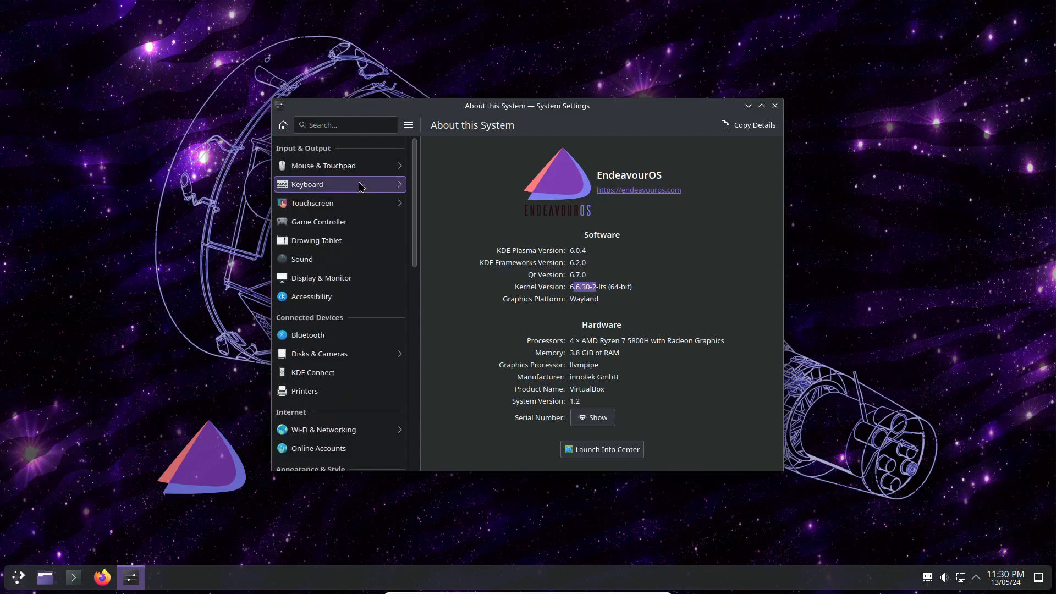
scroll(down, 3)
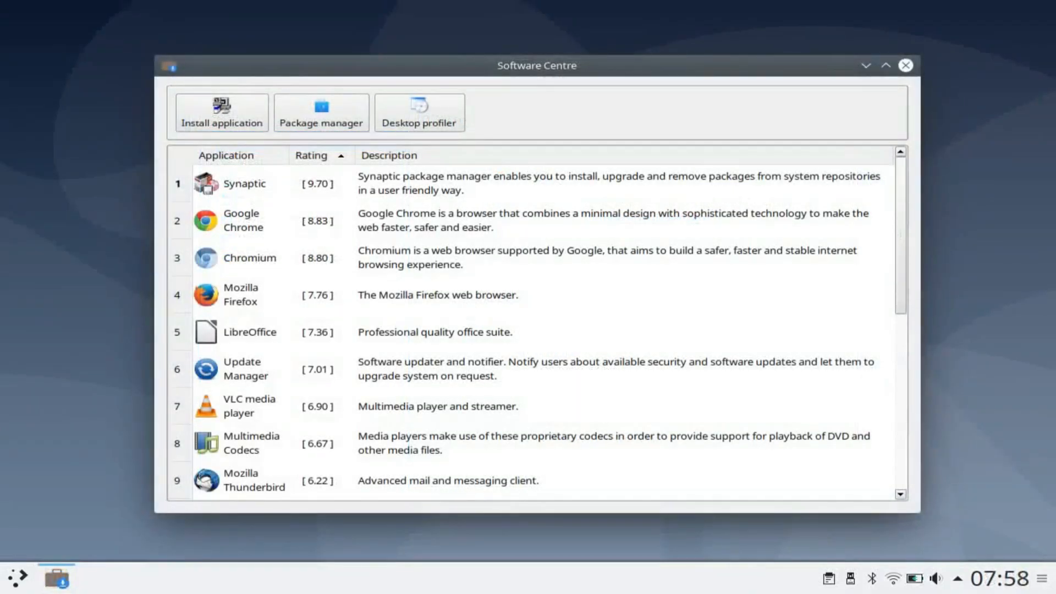
Step: Start installing VLC media player from the Software Centre and move past the wizard's welcome page
double_click(248, 406)
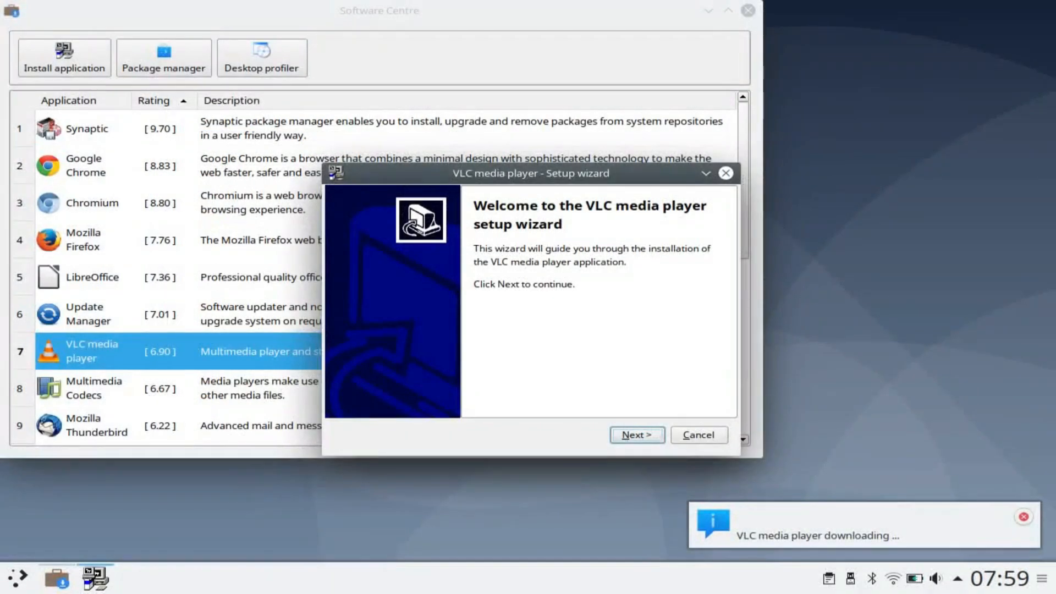
click(635, 434)
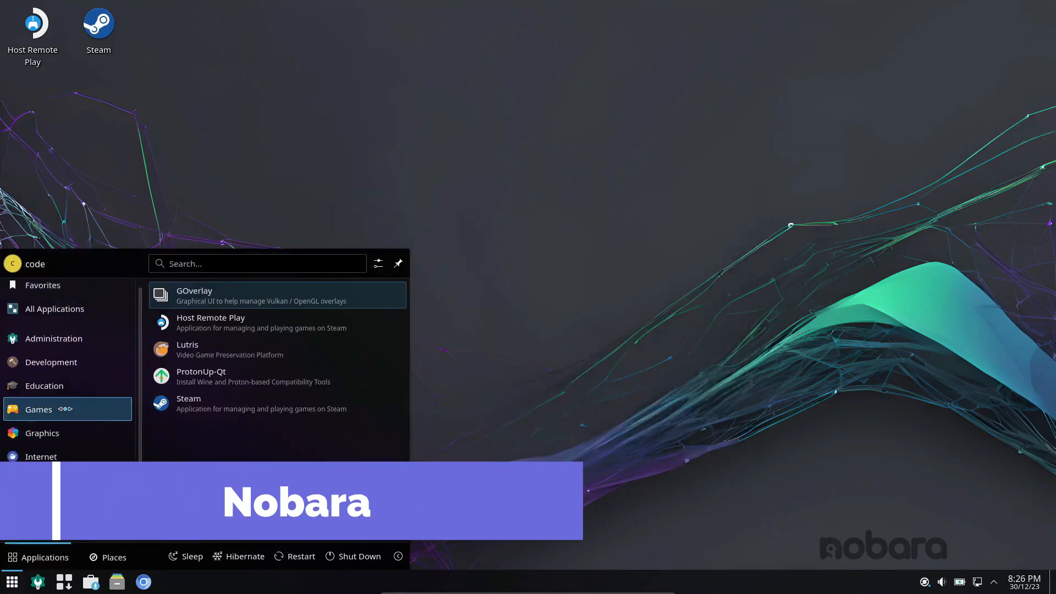
Step: Browse the Graphics, Games and Multimedia launcher categories, then close the menu
click(42, 432)
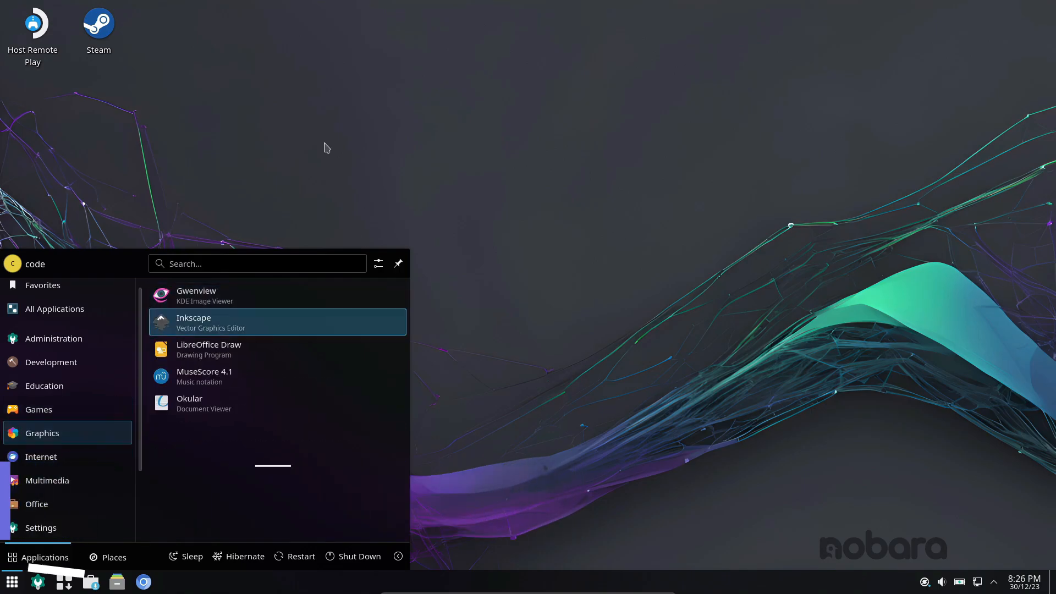
click(38, 409)
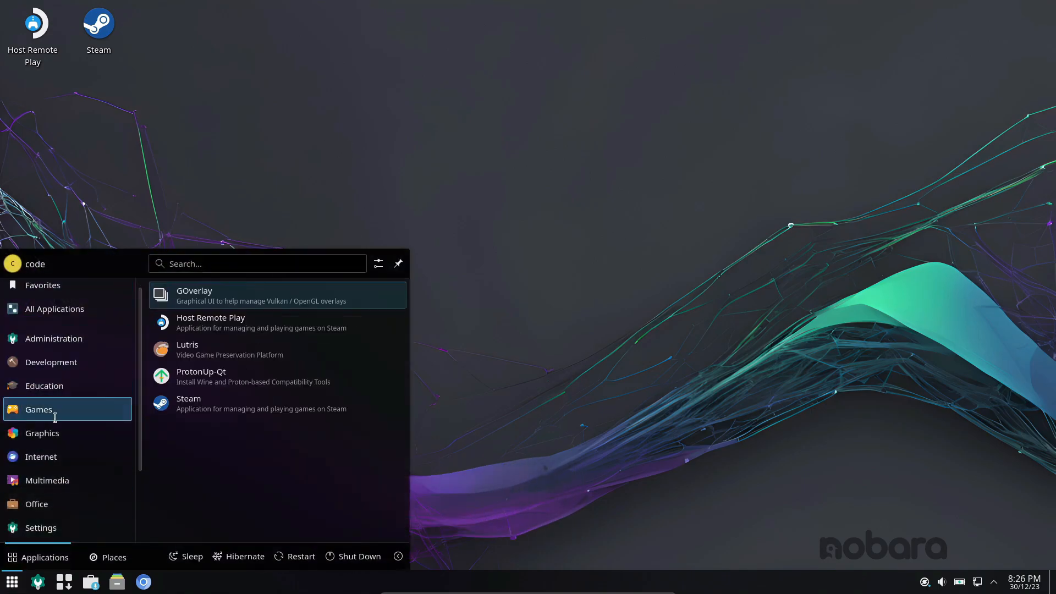
click(46, 479)
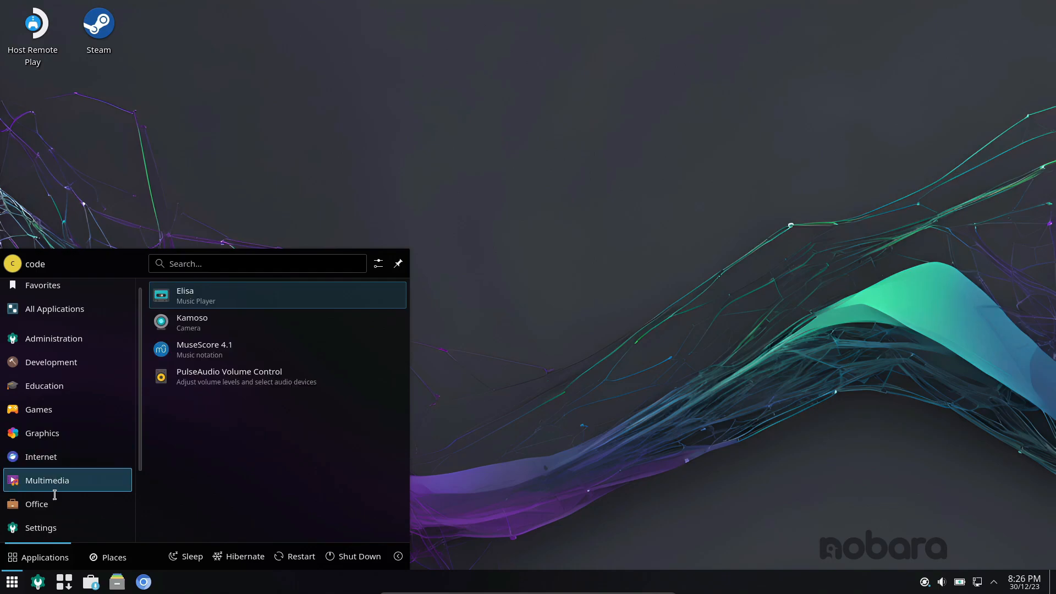
click(37, 471)
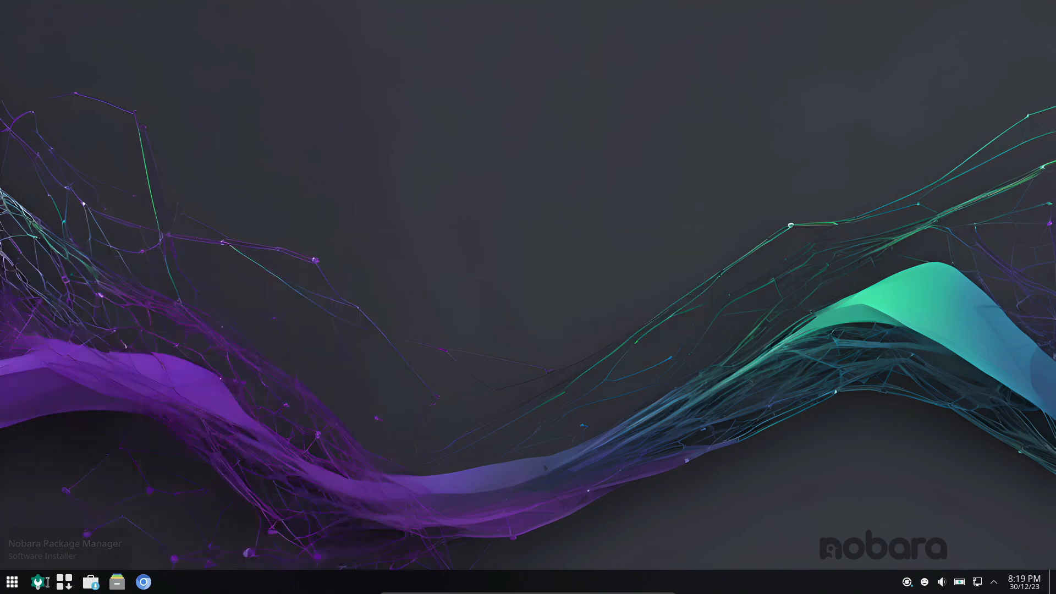
mouse_move(116, 580)
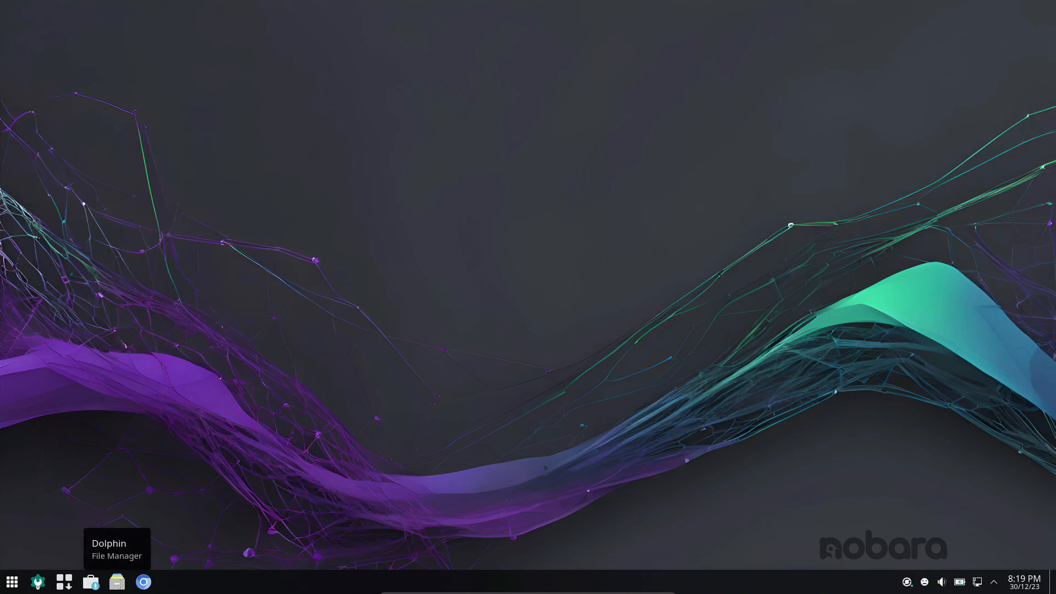
click(12, 581)
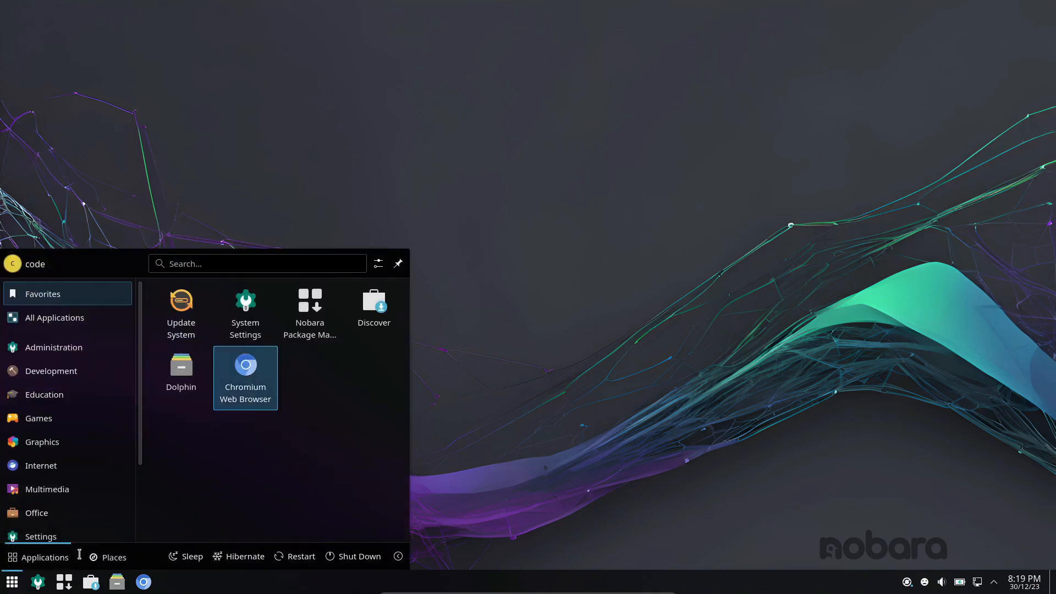
click(181, 366)
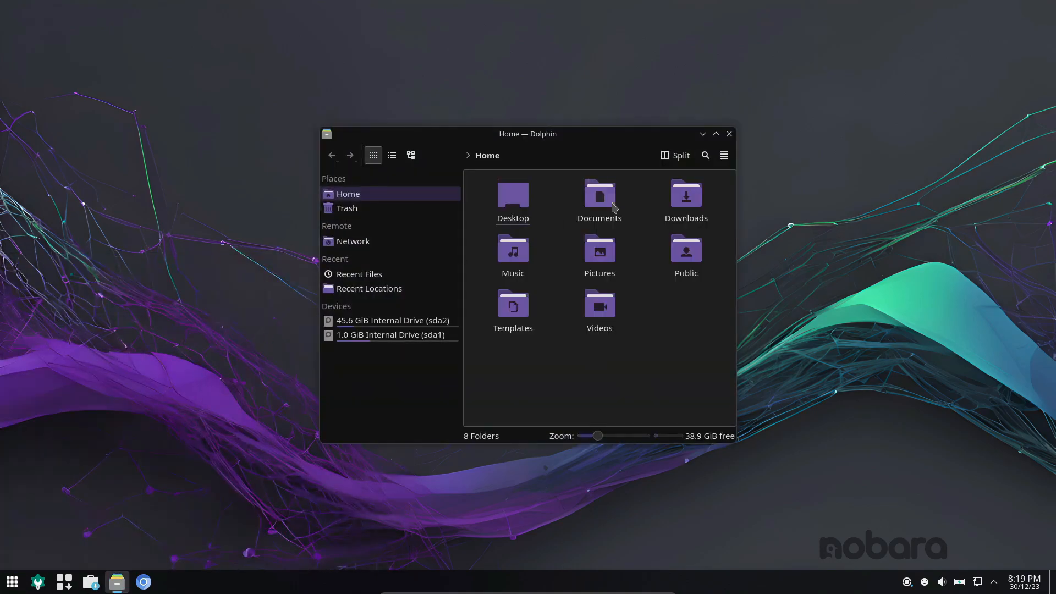
click(724, 155)
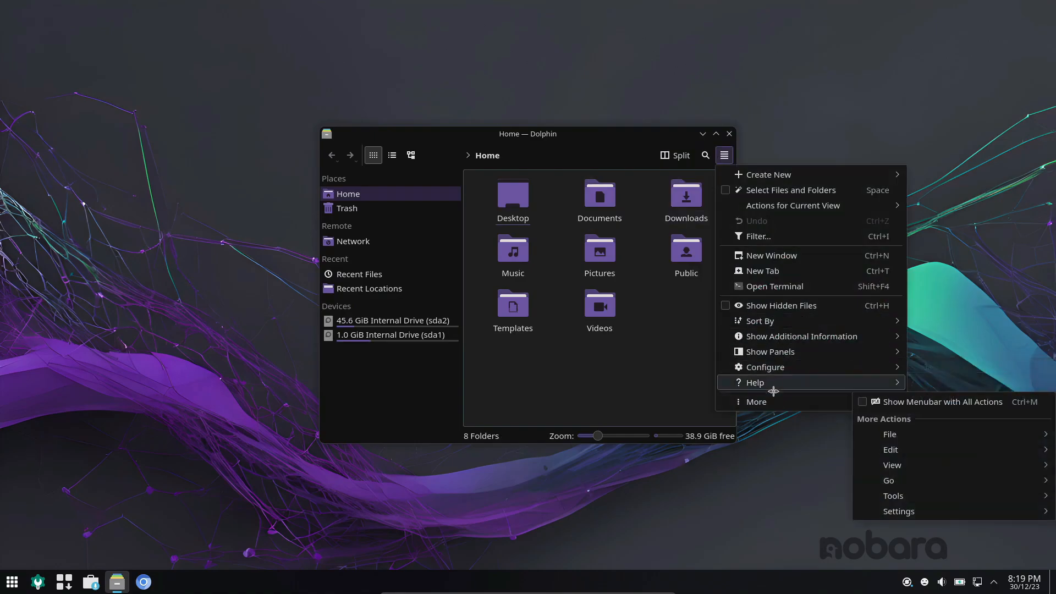
click(753, 382)
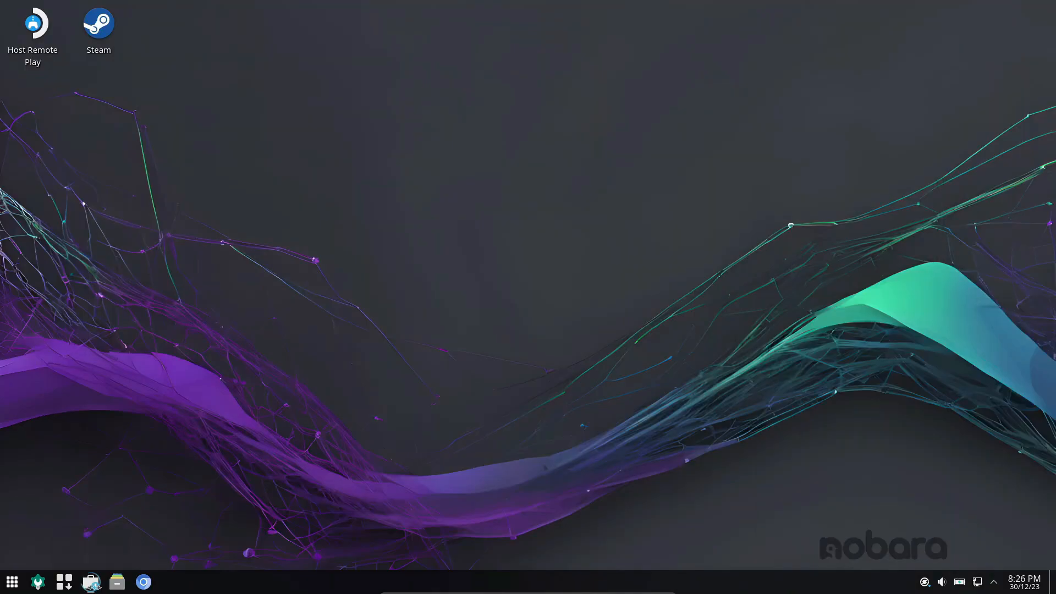
Step: Launch Discover and show the All Applications catalogue of 1,000 items sorted by rating
click(11, 581)
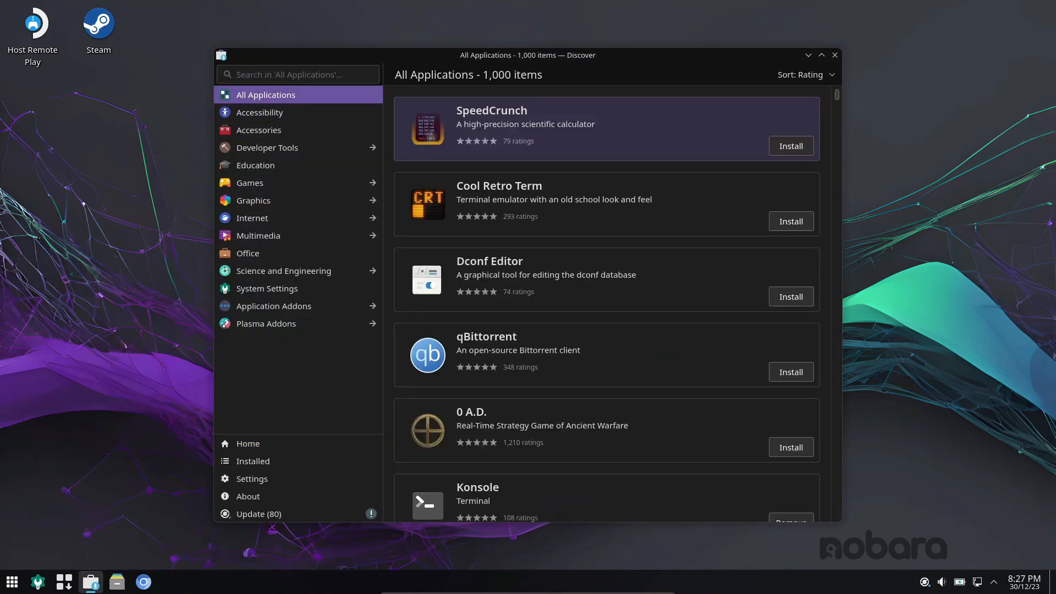
click(258, 130)
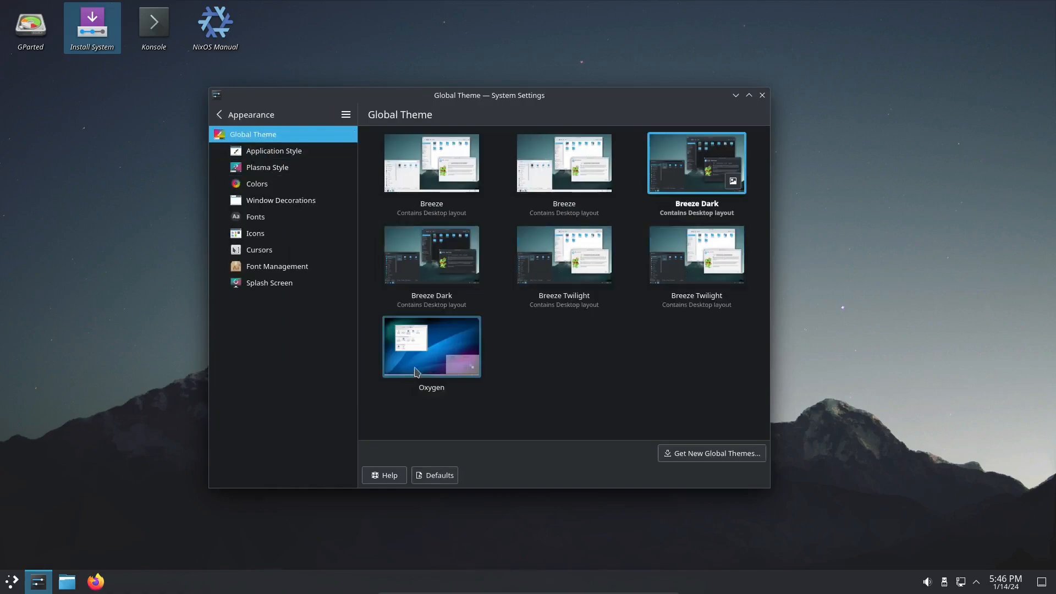
Step: Apply the Oxygen global theme for a light look
click(431, 346)
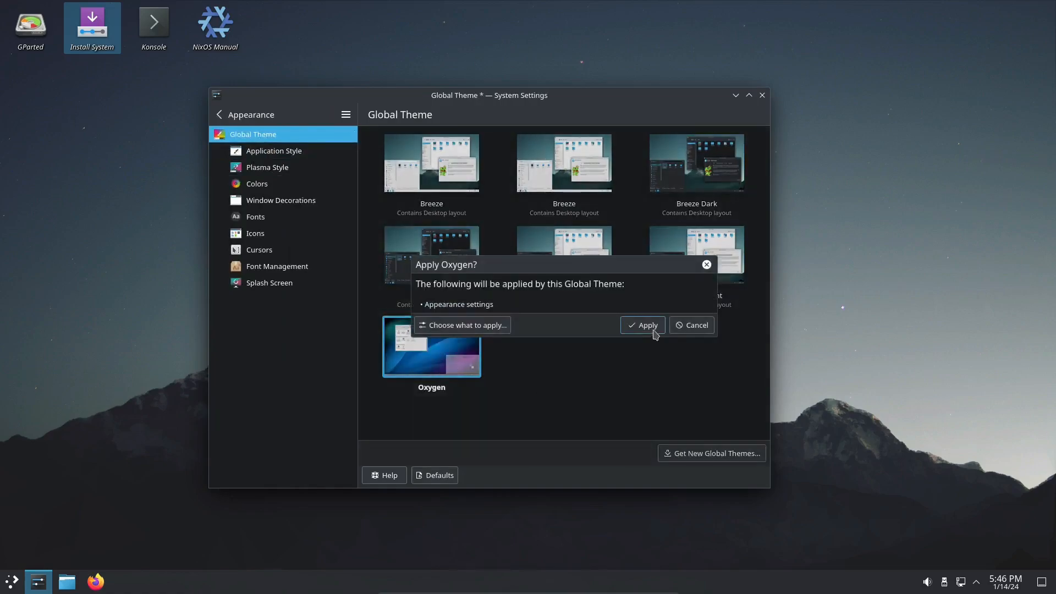
click(641, 325)
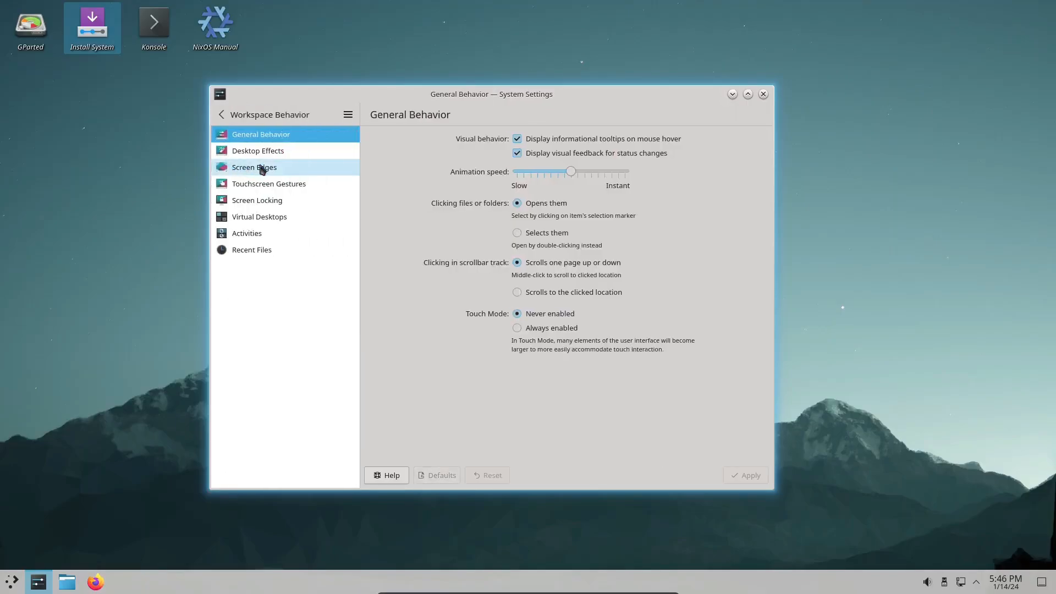
Step: Browse Workspace Behavior and Window Management pages (effects, gestures, virtual desktops, task switcher, rules), then close System Settings
click(258, 151)
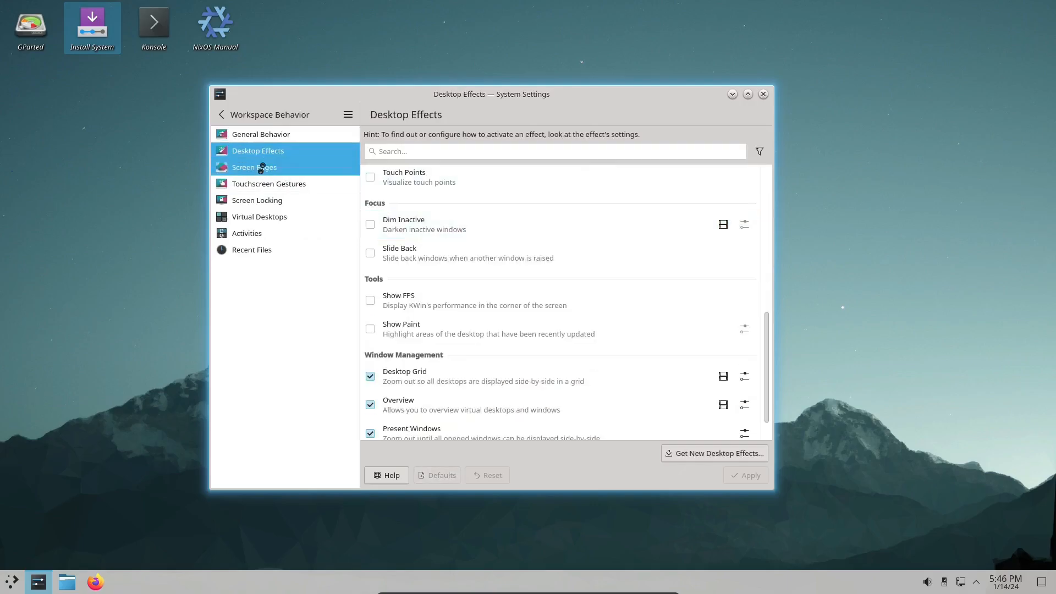
click(268, 183)
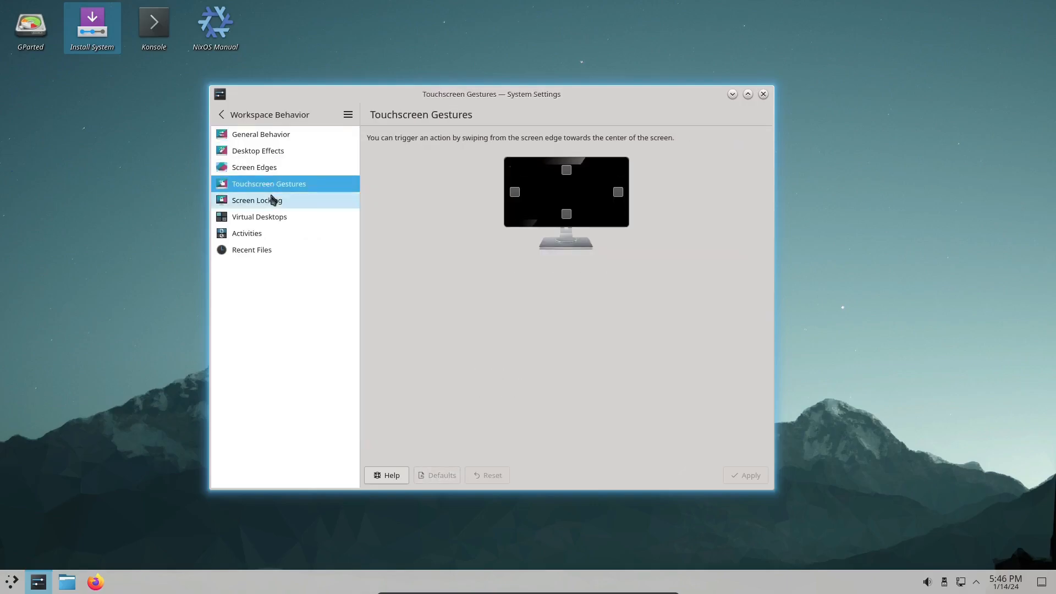
click(260, 216)
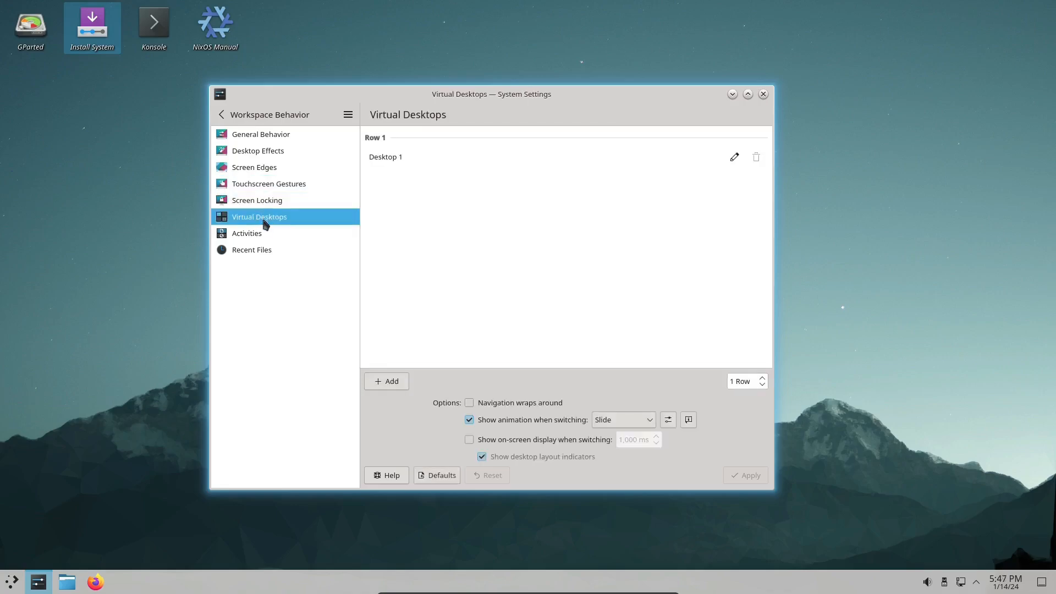
click(221, 113)
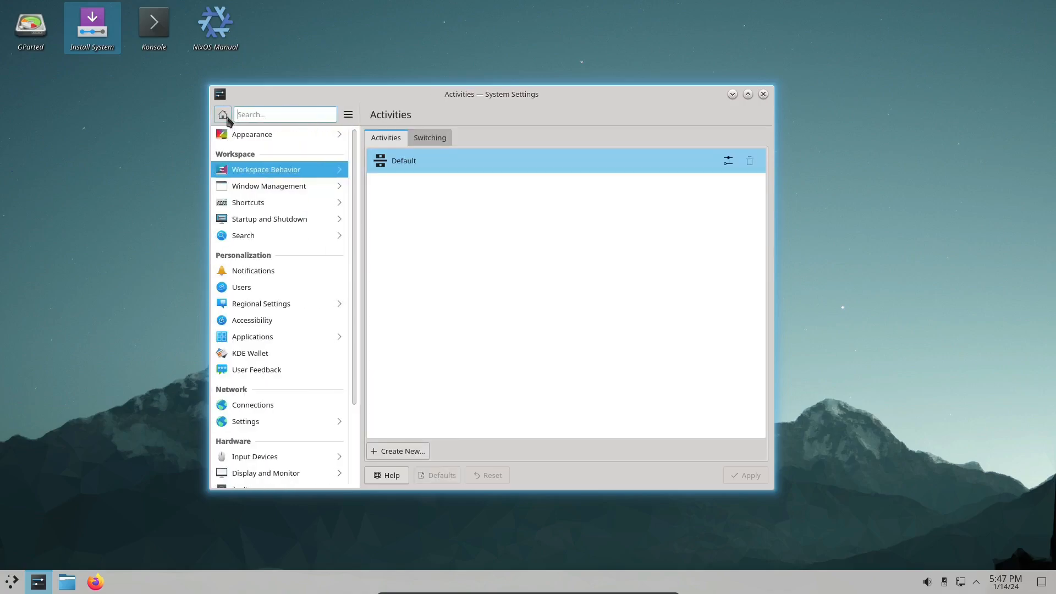
click(268, 186)
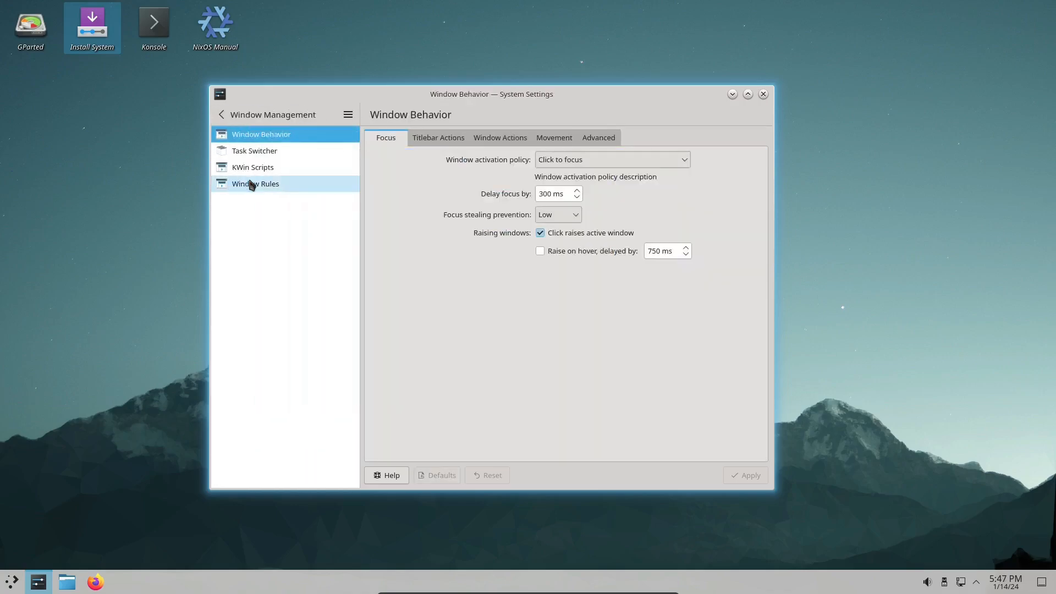
click(254, 151)
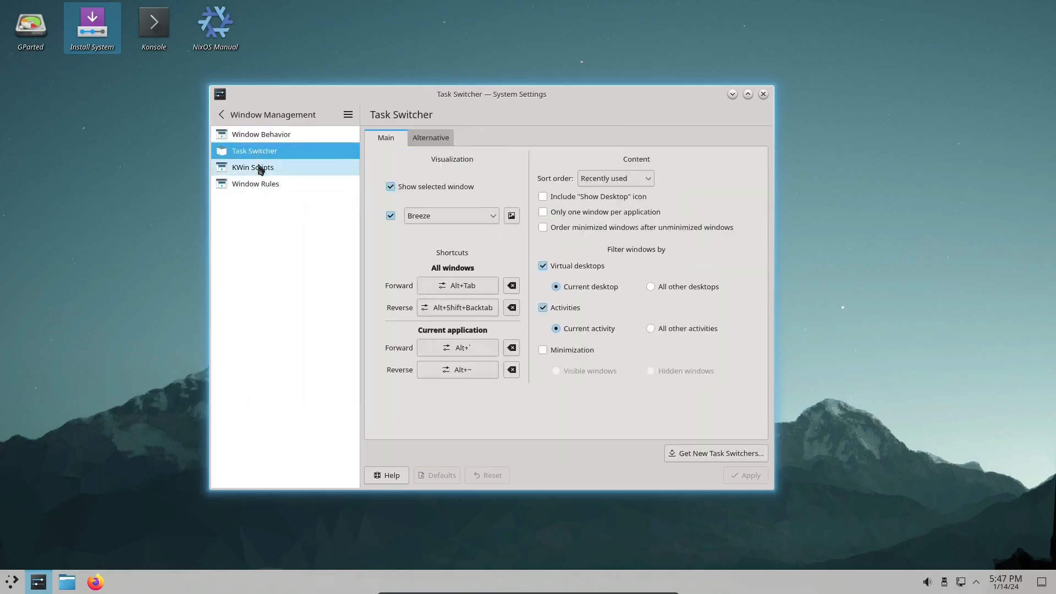
click(254, 183)
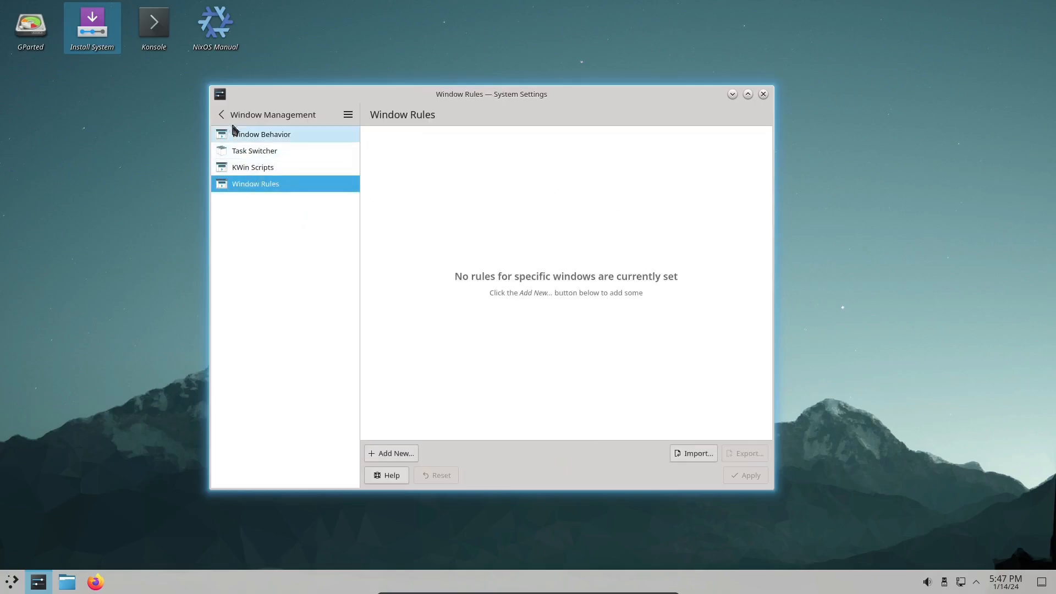
click(763, 94)
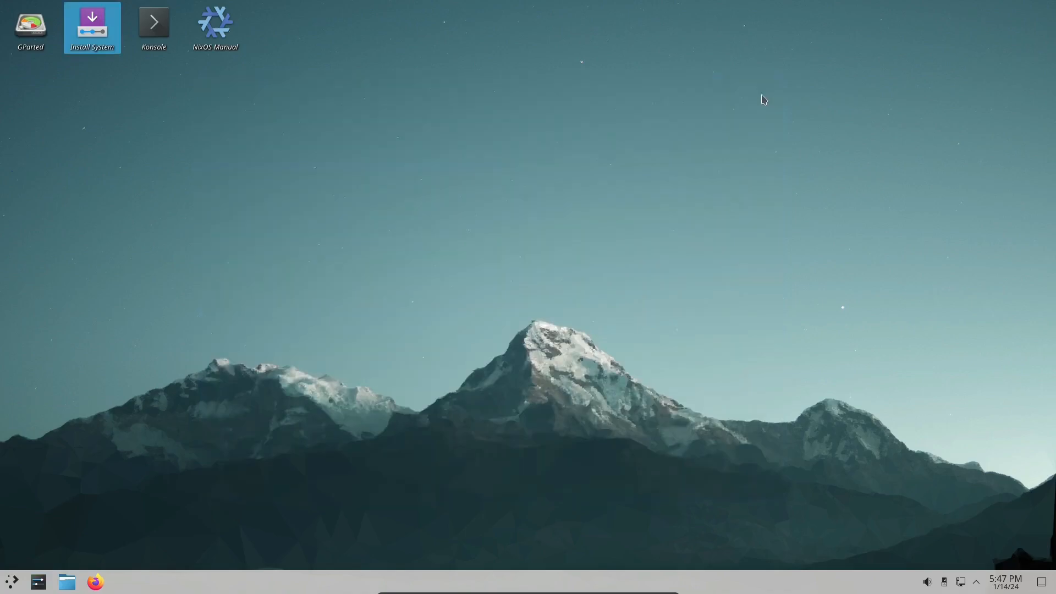
mouse_move(472, 142)
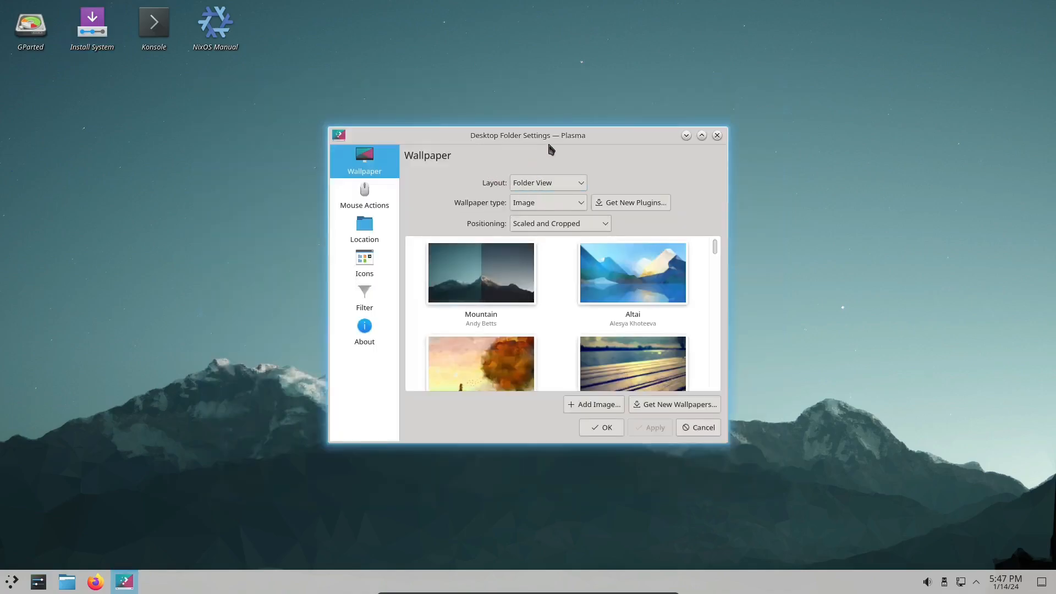
Step: Enlarge the Desktop Folder Settings window and scroll the wallpaper grid past Mountain and Cascade
drag(527, 134, 509, 74)
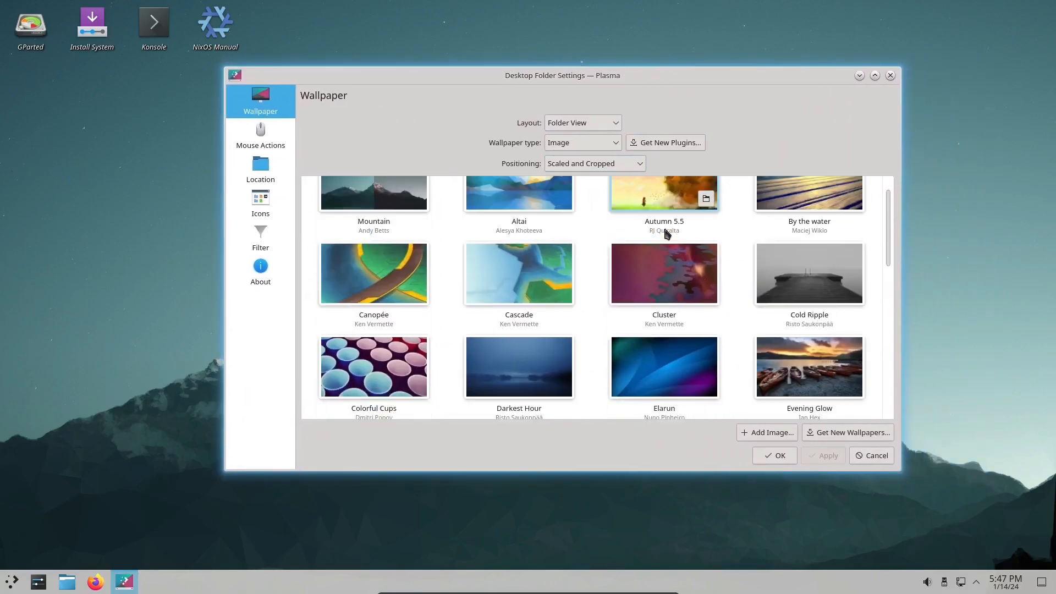
scroll(down, 3)
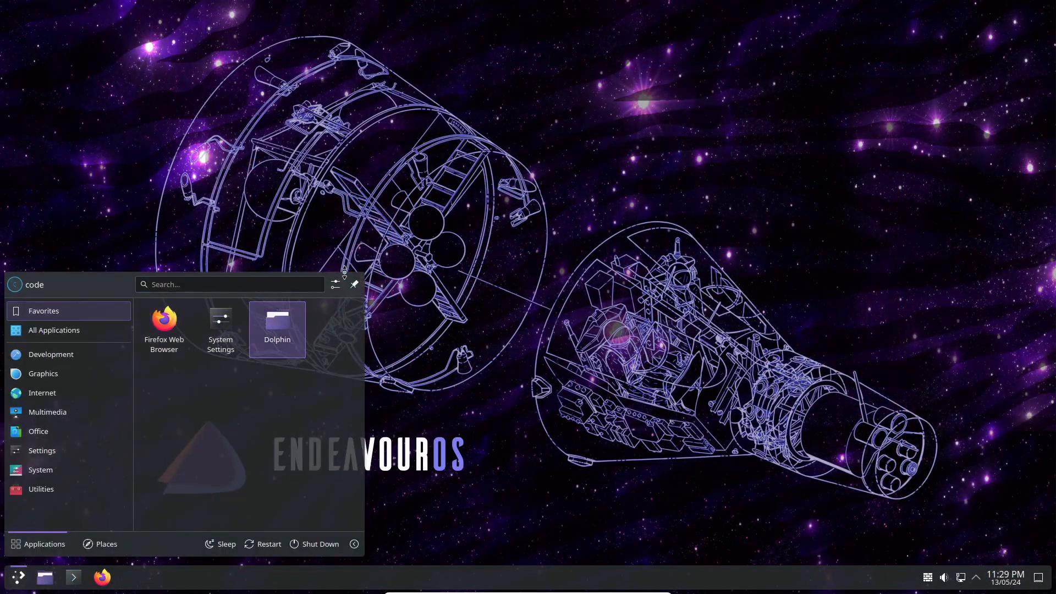
Step: Relaunch System Monitor from Info Center to show its Overview of memory, disk and CPU
click(334, 283)
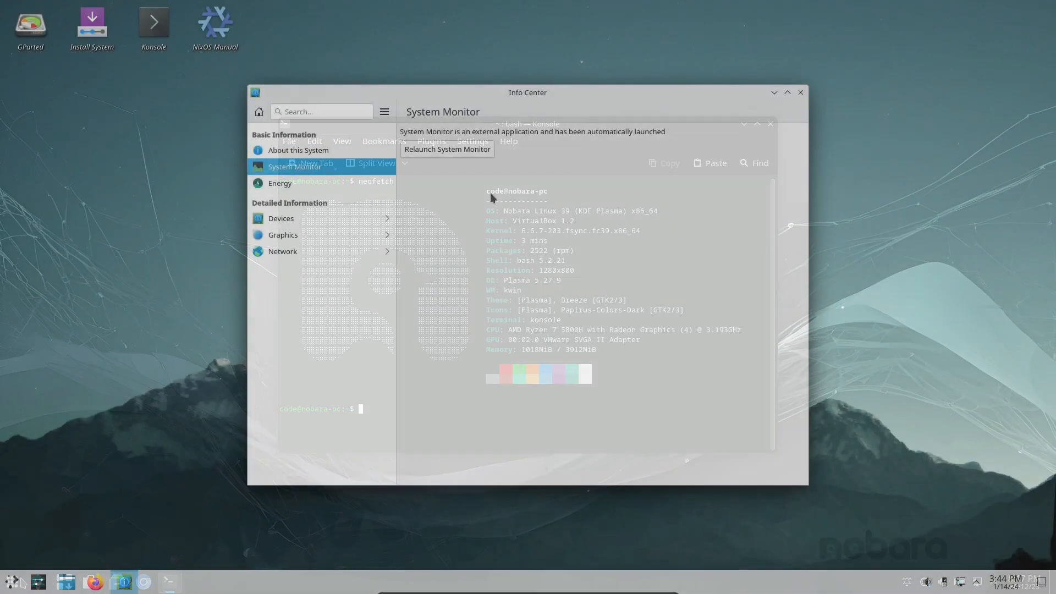
click(447, 149)
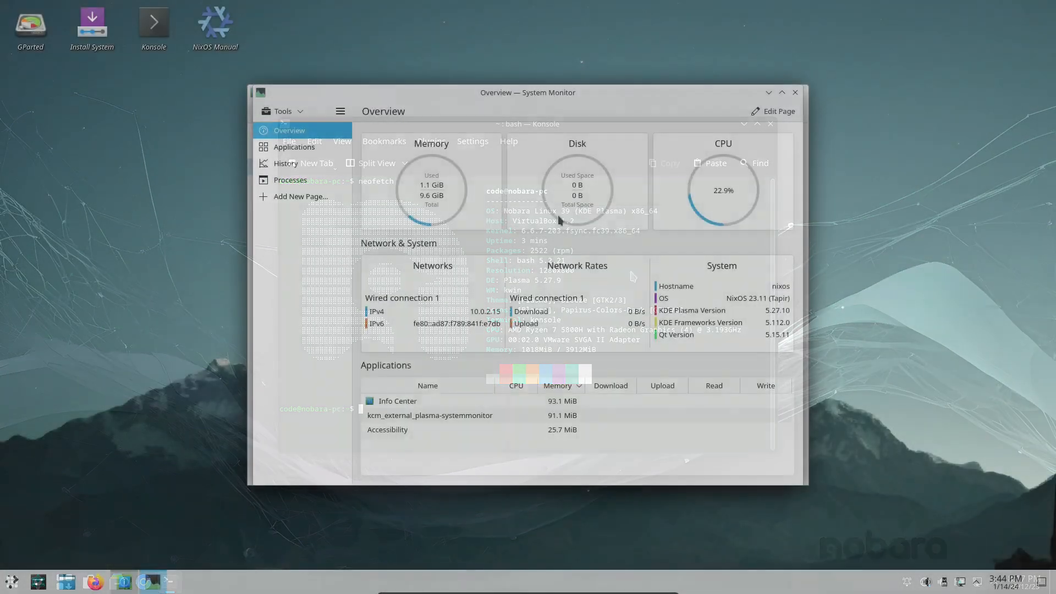